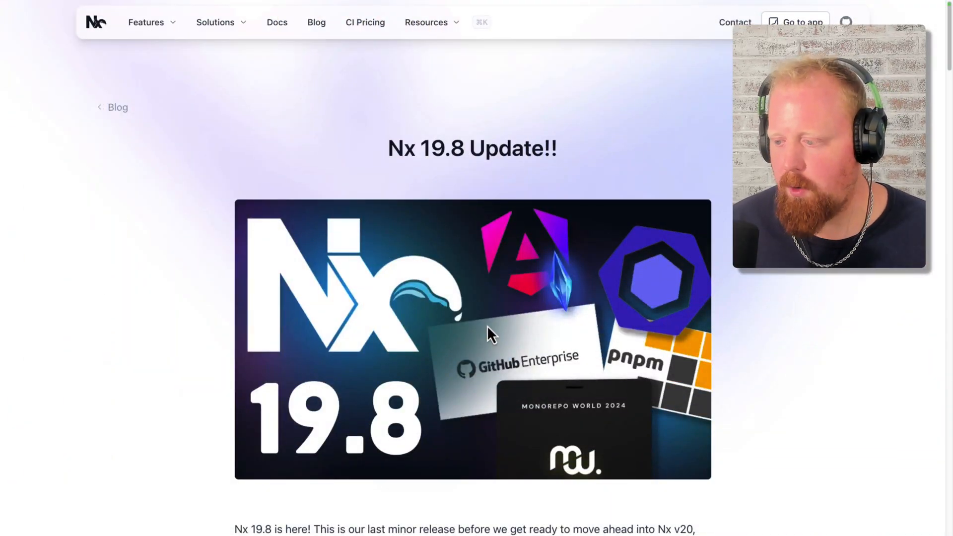
# Follow the Monorepo World Conference link in the post's first paragraph.
pyautogui.scroll(-3)
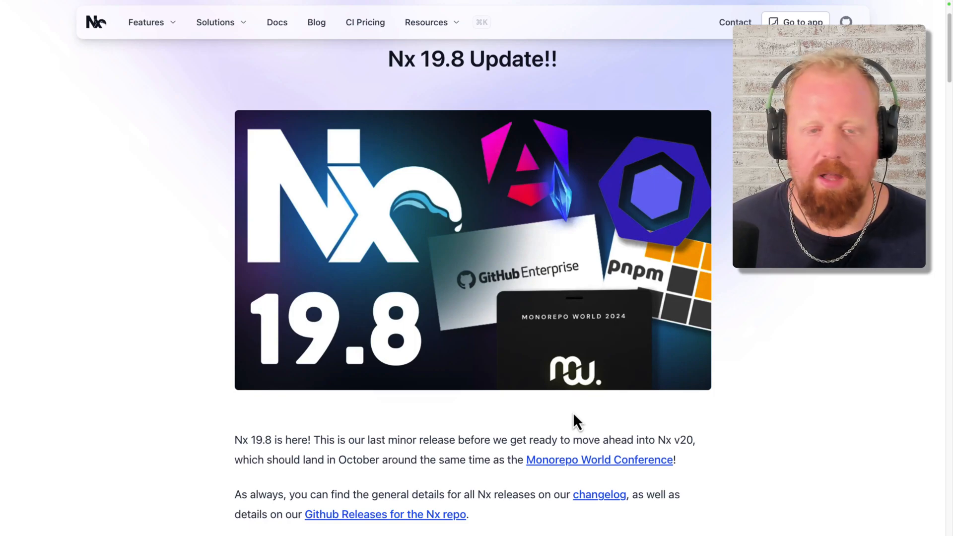
pyautogui.click(598, 459)
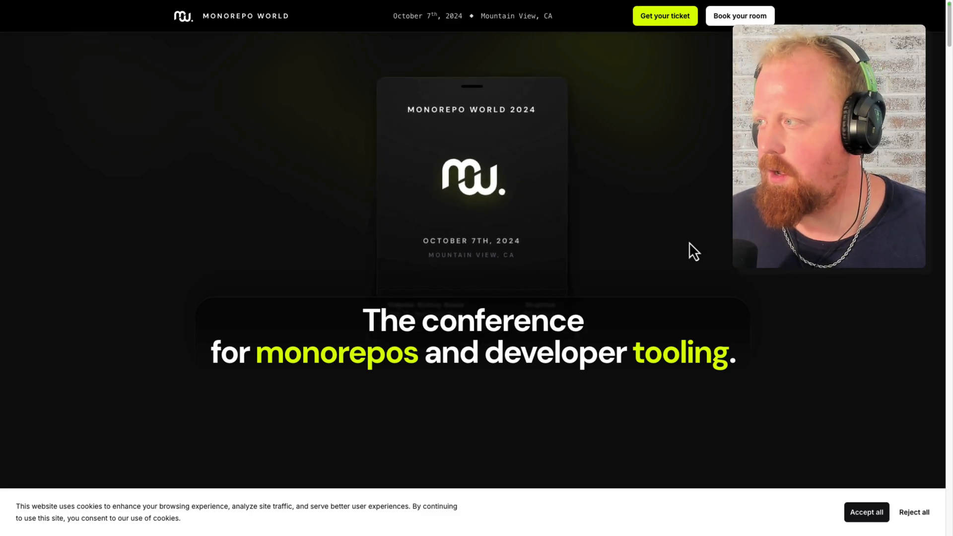
# Scroll through the Monorepo World tracks and speakers listing.
pyautogui.scroll(-3)
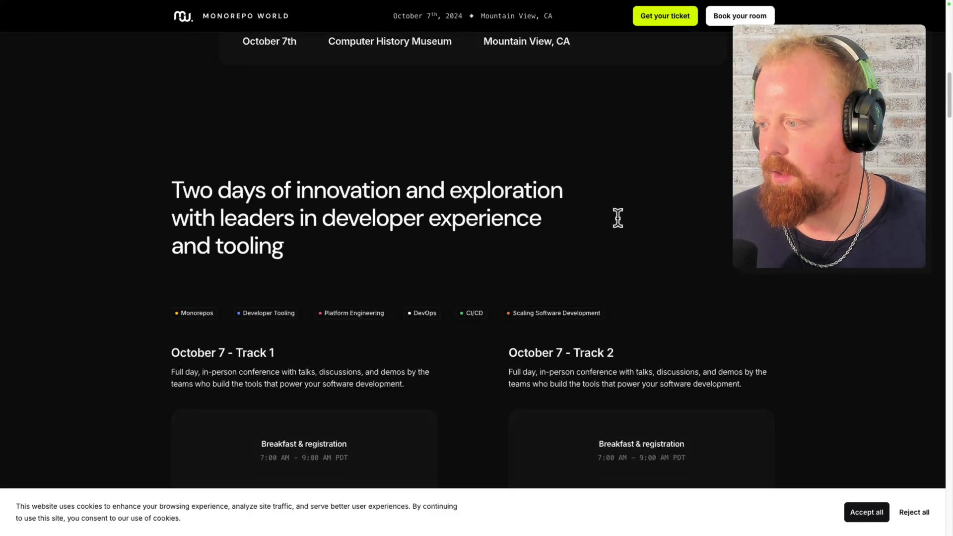
pyautogui.scroll(-3)
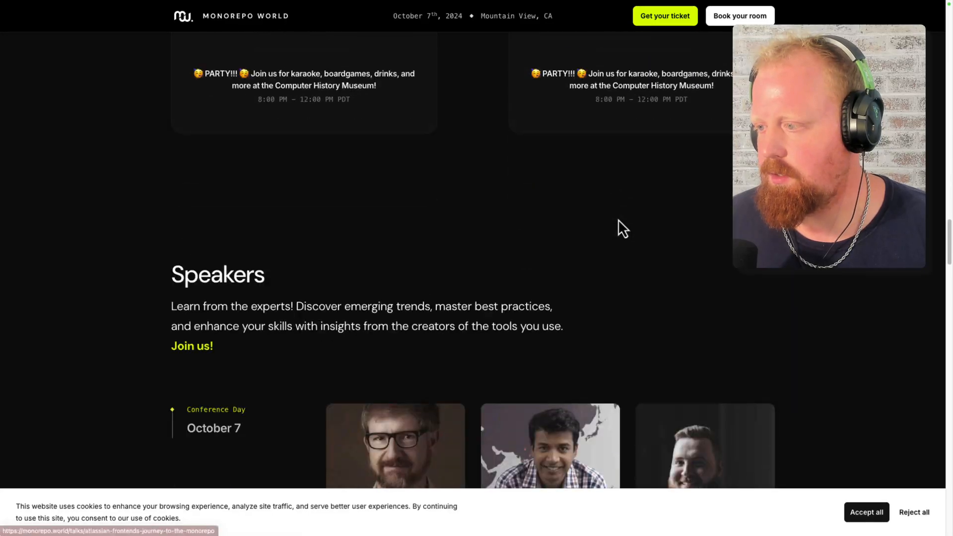
pyautogui.scroll(-3)
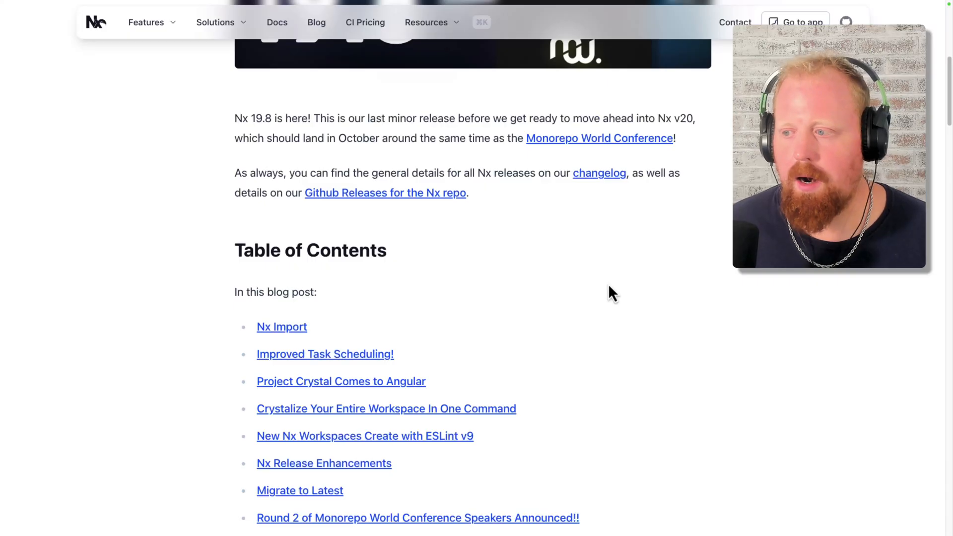
pyautogui.moveTo(281, 326)
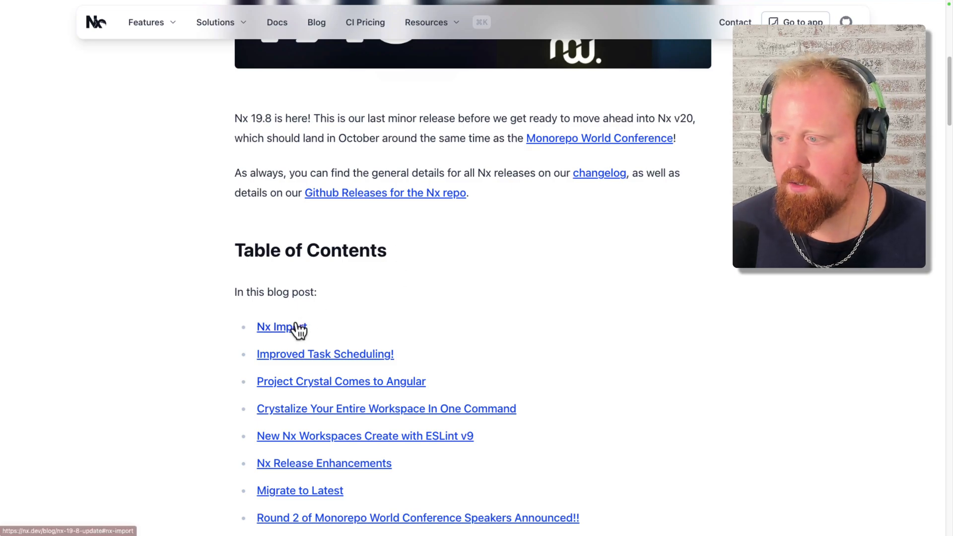
# Jump to the Nx Import section via the table of contents and select its heading text.
pyautogui.click(278, 326)
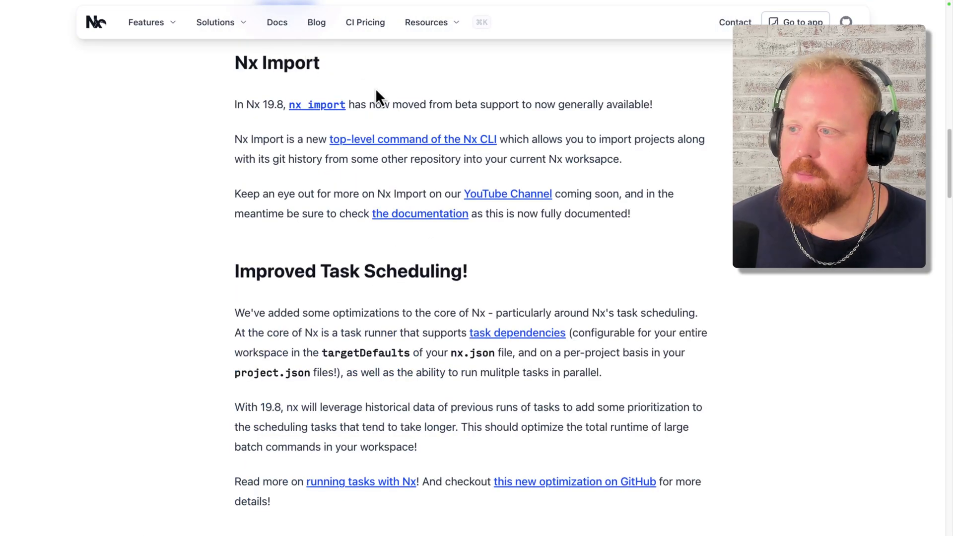
pyautogui.moveTo(234, 139); pyautogui.dragTo(516, 139)
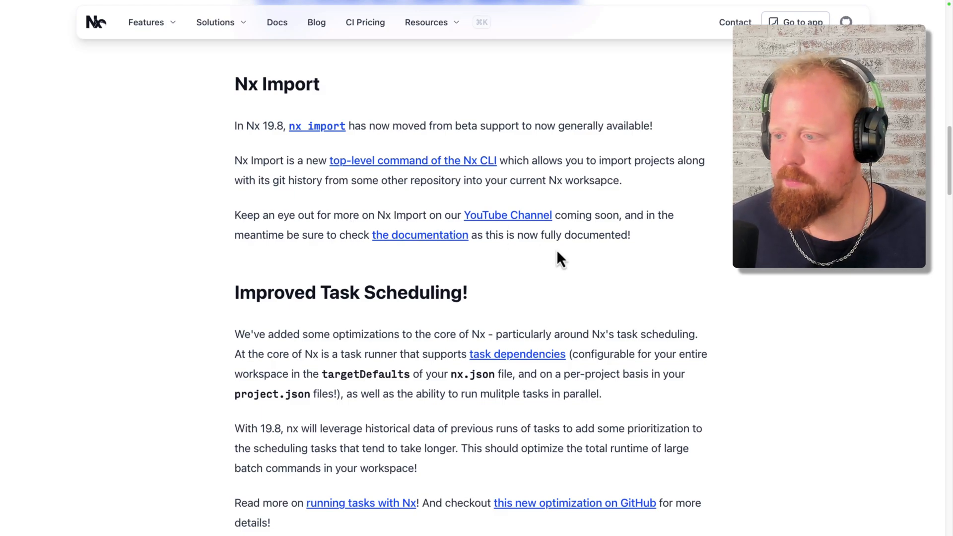
# Scroll down to the 'Improved Task Scheduling!' heading.
pyautogui.scroll(-3)
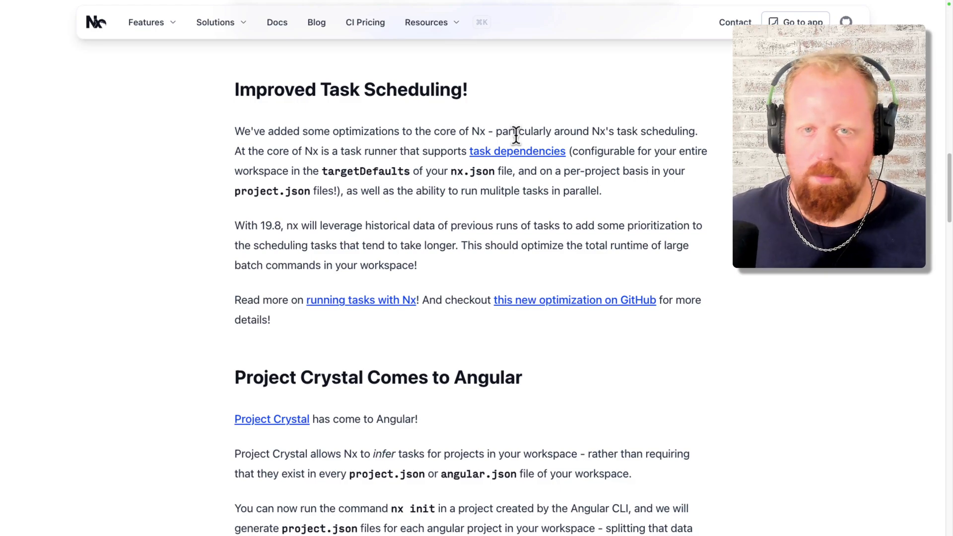
pyautogui.moveTo(507, 330)
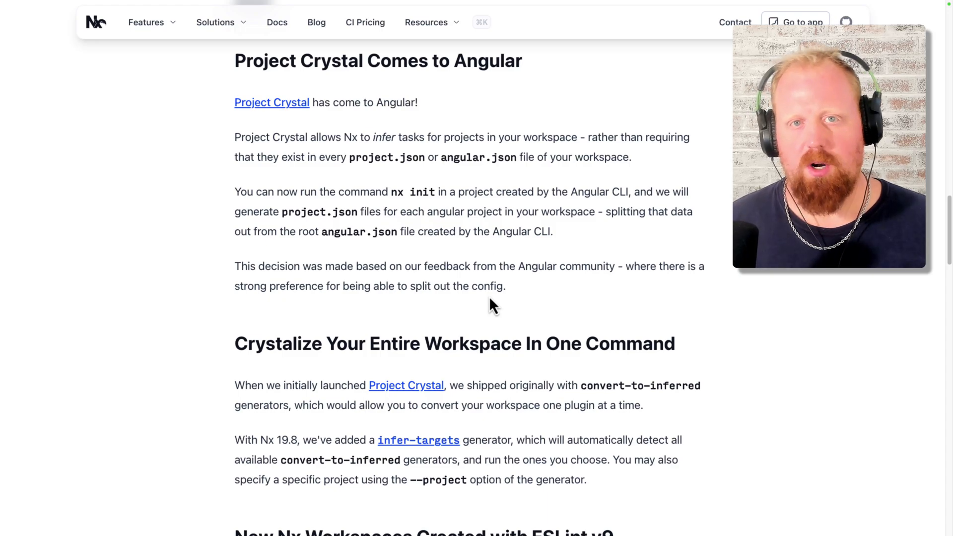
# Highlight the 'nx init' command in the Project Crystal Comes to Angular section.
pyautogui.doubleClick(478, 291)
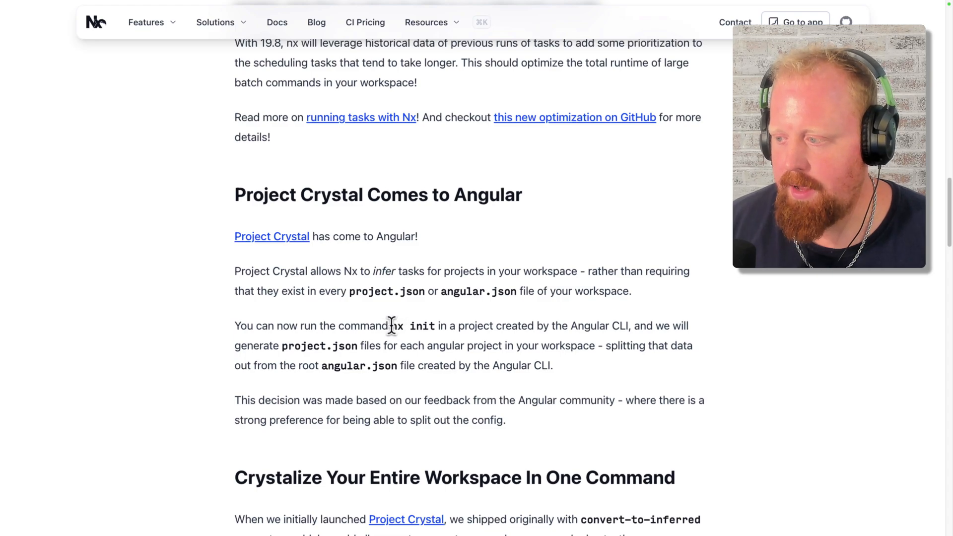
pyautogui.doubleClick(413, 325)
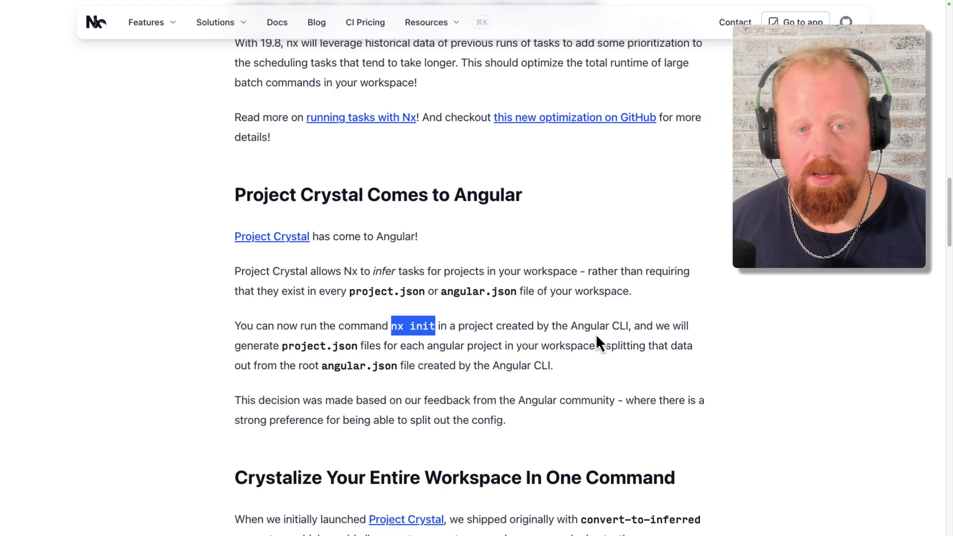
pyautogui.moveTo(615, 430)
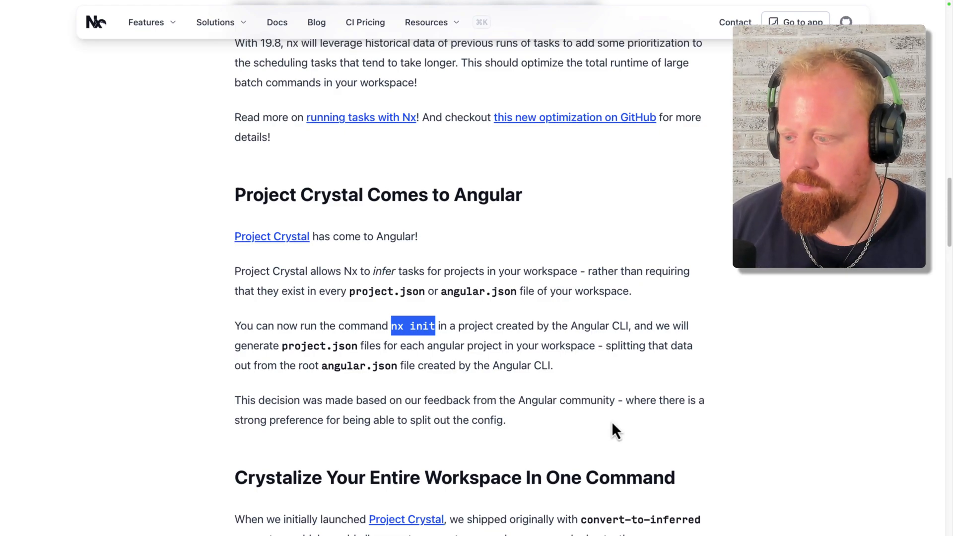
# Reach the Crystalize Your Entire Workspace section and highlight 'project' in '--project'.
pyautogui.scroll(-3)
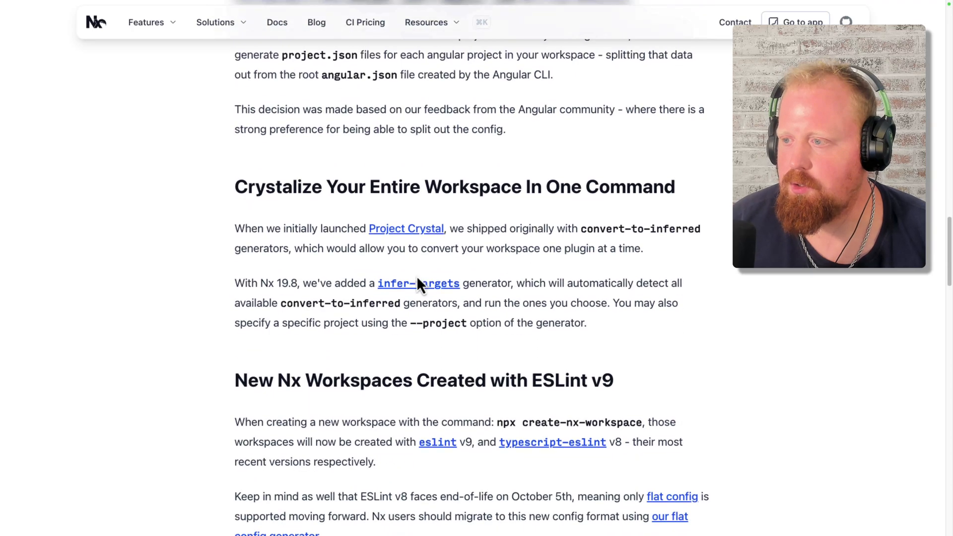
pyautogui.scroll(-3)
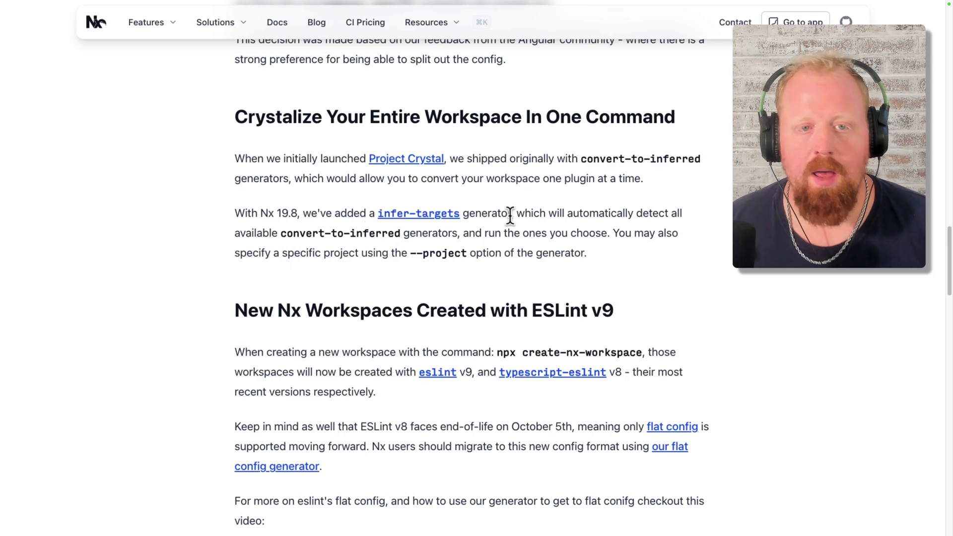
pyautogui.moveTo(703, 110)
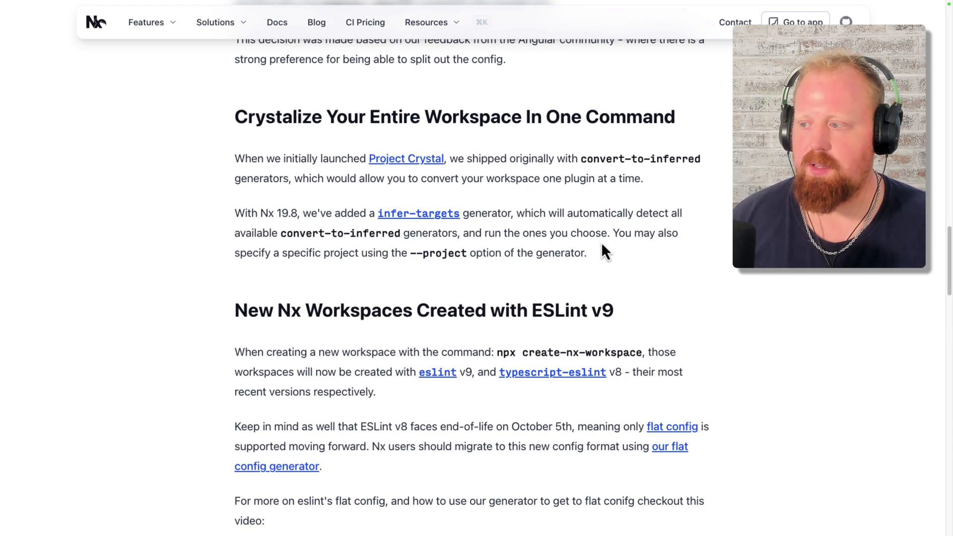
pyautogui.doubleClick(445, 253)
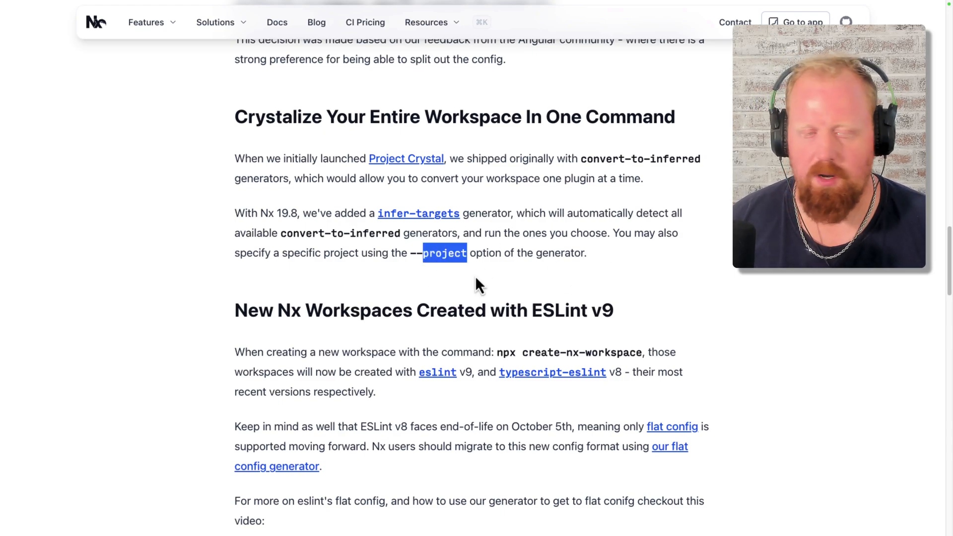
# Scroll to the 'New Nx Workspaces Created with ESLint v9' section.
pyautogui.scroll(-3)
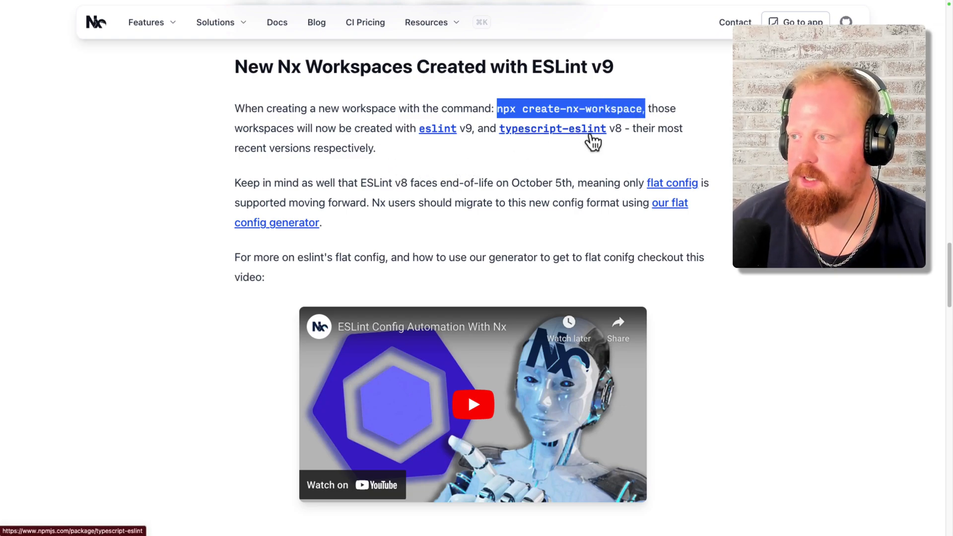
pyautogui.moveTo(629, 152)
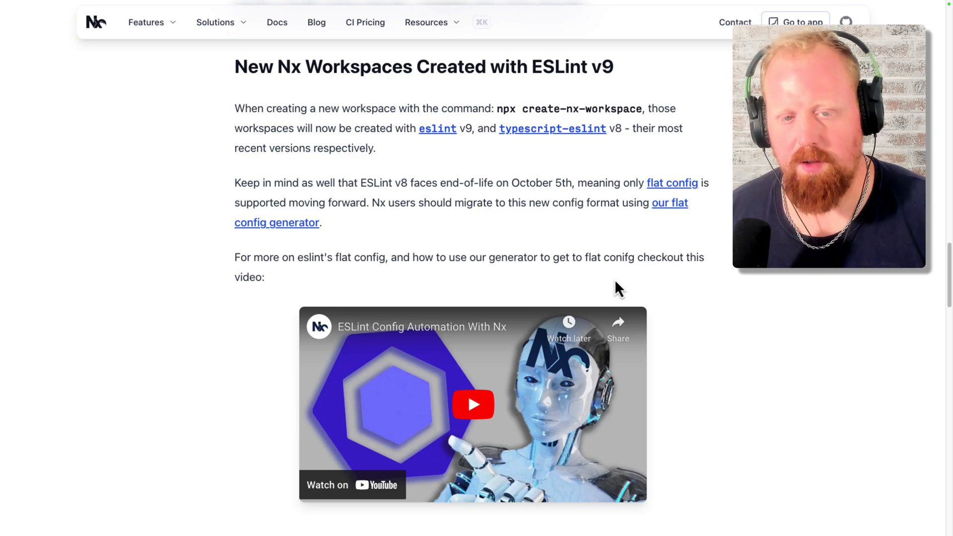
pyautogui.moveTo(614, 285)
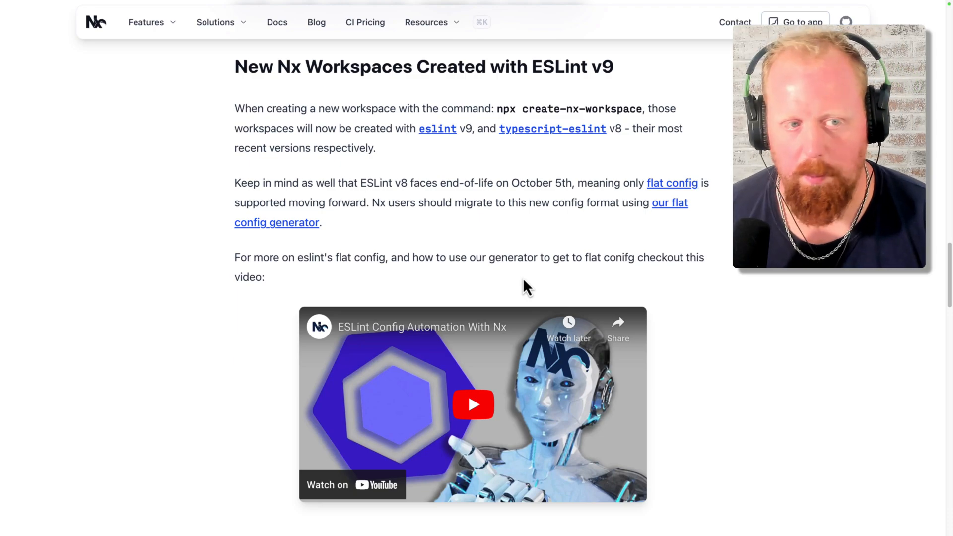
# Reach Nx Release Enhancements and highlight the Nx Champion contributor's name.
pyautogui.scroll(-3)
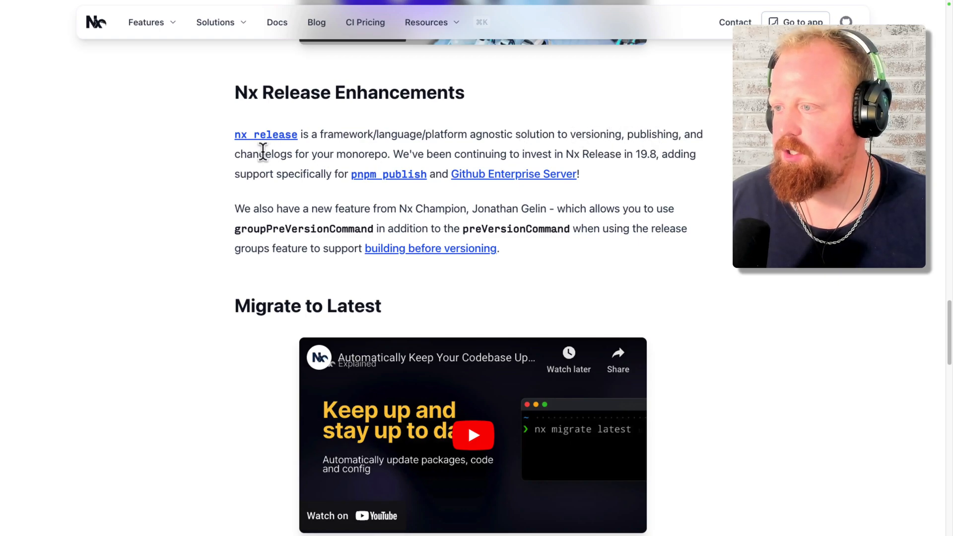
pyautogui.moveTo(570, 134); pyautogui.dragTo(292, 153)
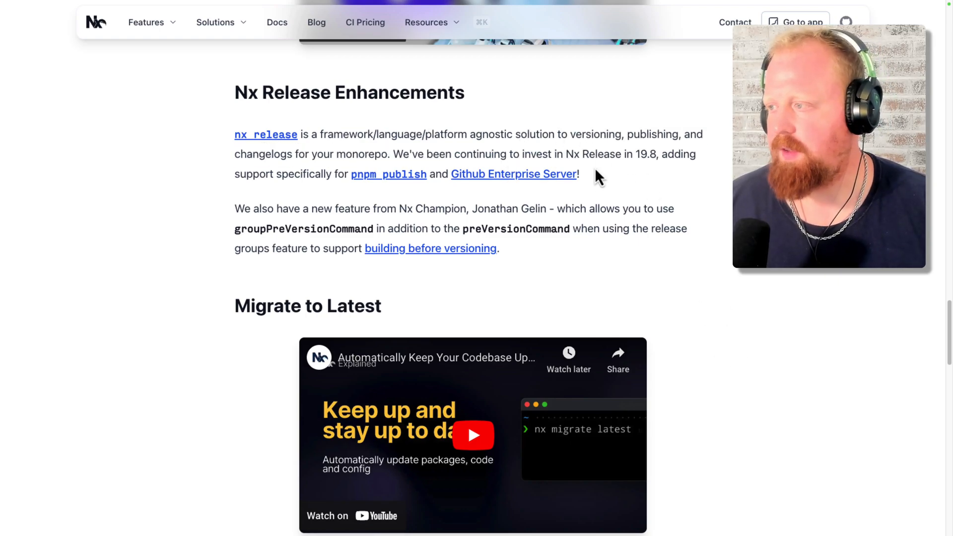
pyautogui.moveTo(358, 199)
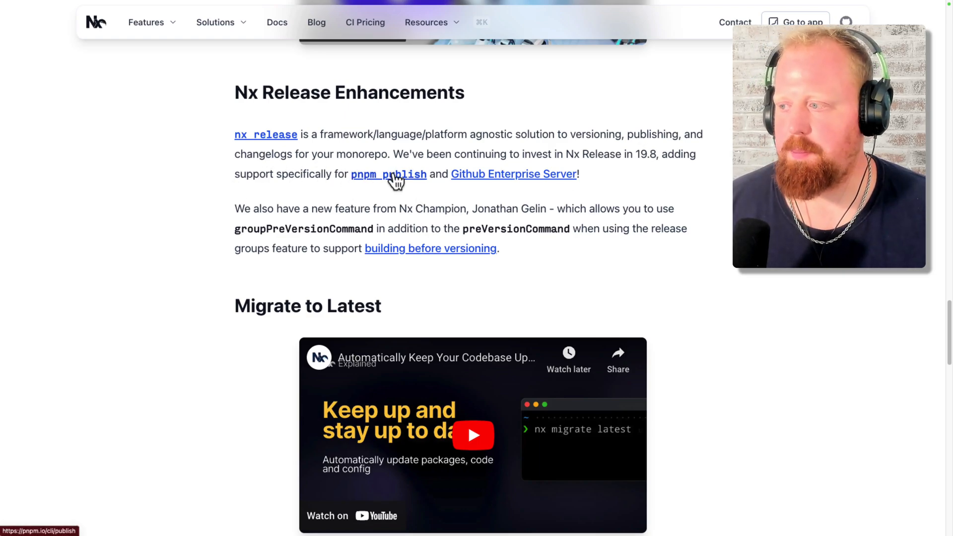
pyautogui.moveTo(533, 183)
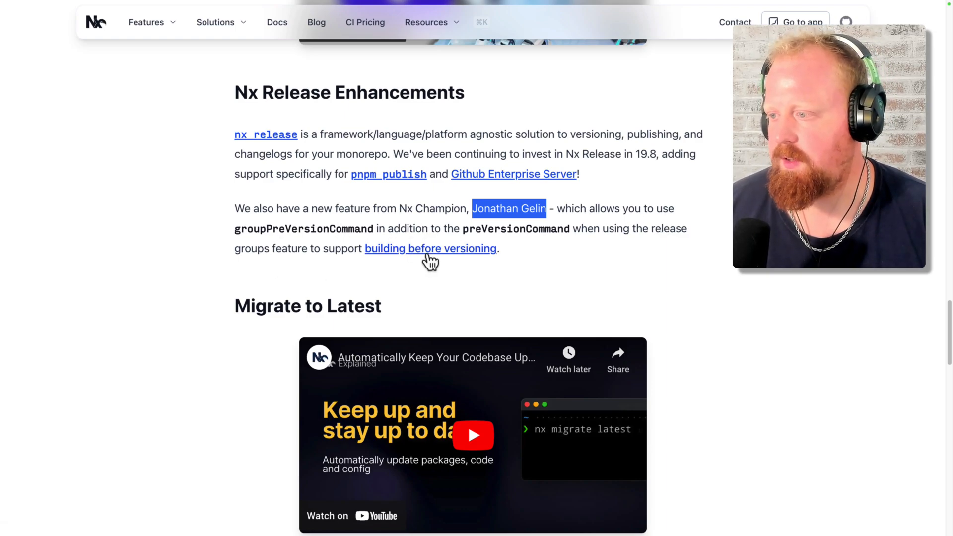
# Follow the 'building before versioning' link and highlight the preVersionCommand build command.
pyautogui.click(429, 248)
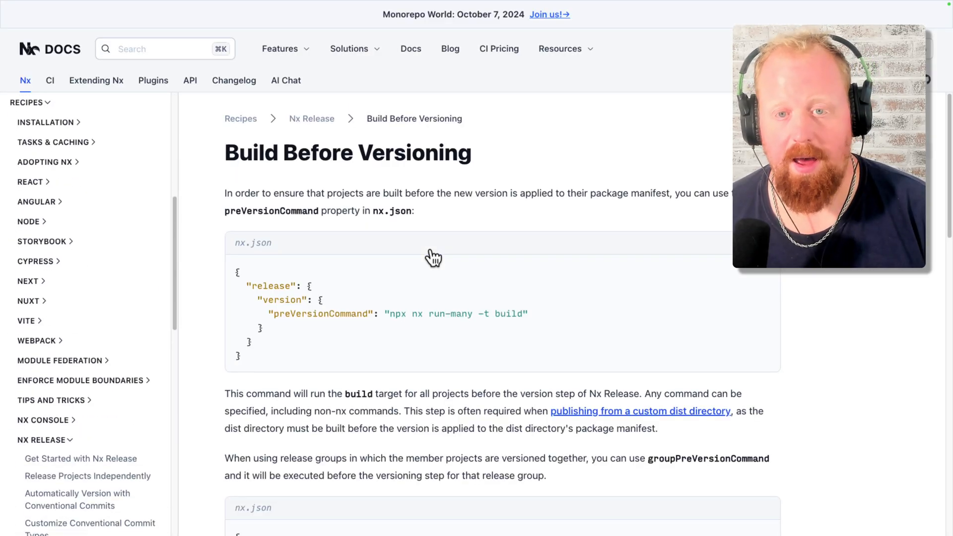
pyautogui.scroll(-3)
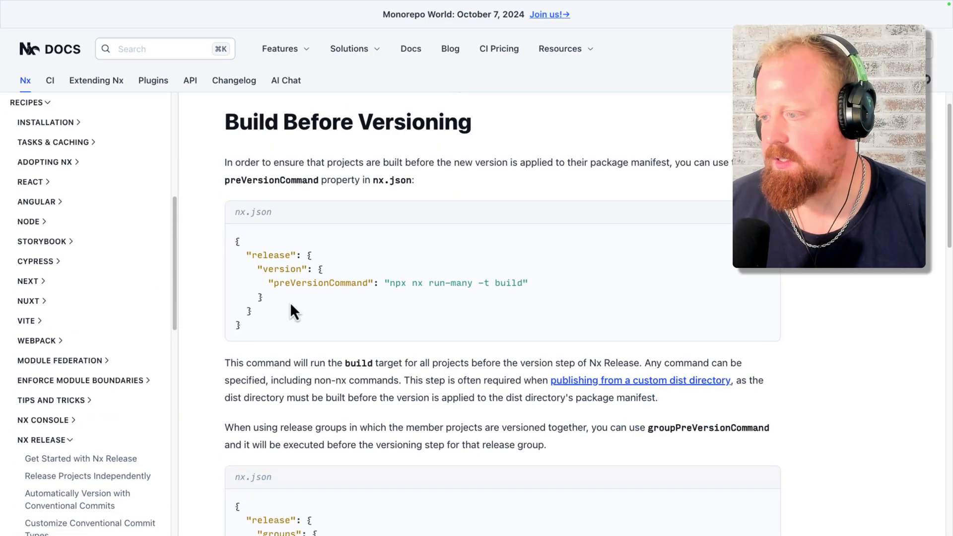
pyautogui.doubleClick(320, 283)
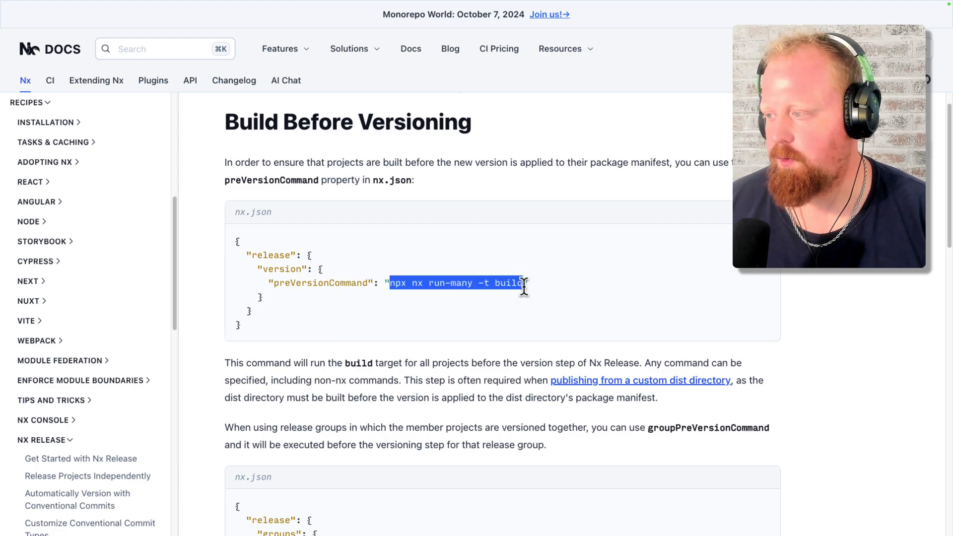
# Scroll to the release group example and highlight the 'my-group' group name.
pyautogui.scroll(-3)
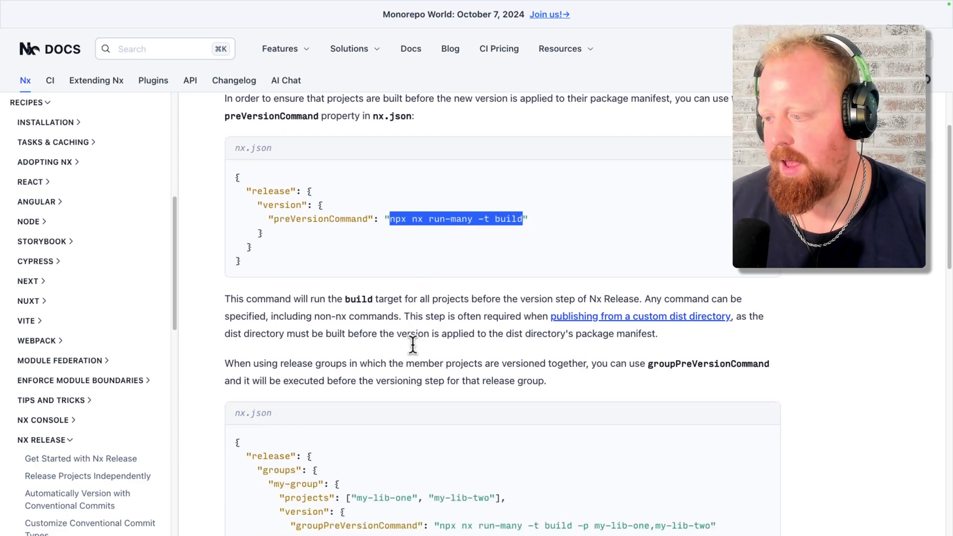
pyautogui.scroll(-3)
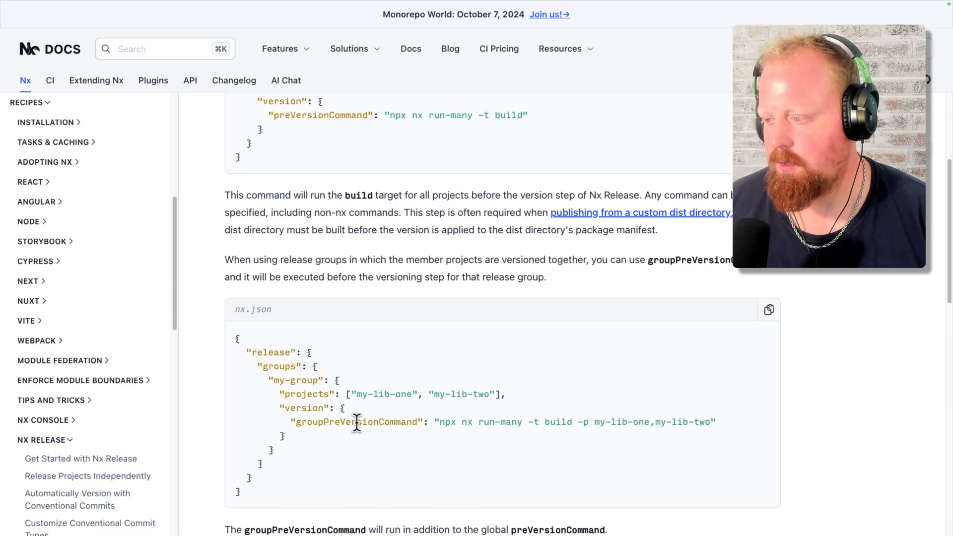
pyautogui.scroll(-3)
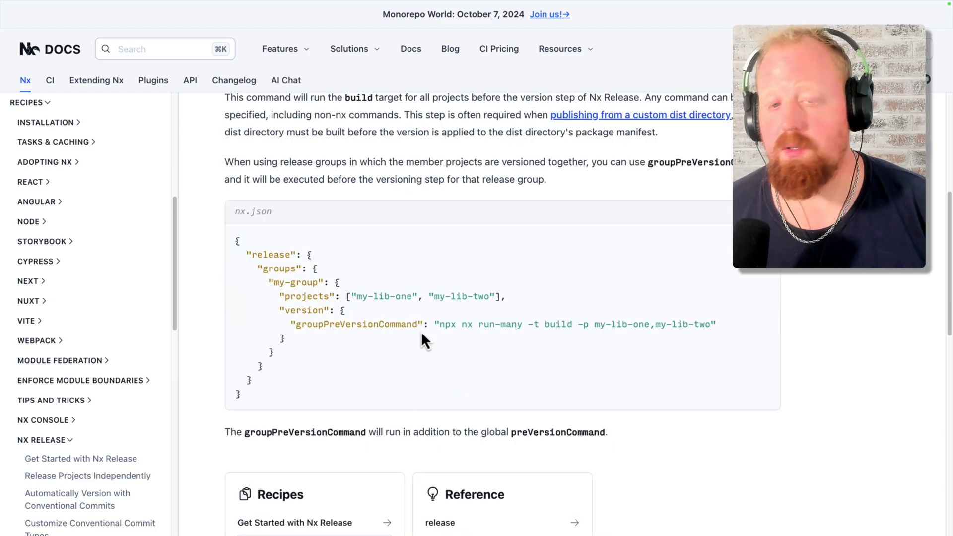
pyautogui.moveTo(315, 285)
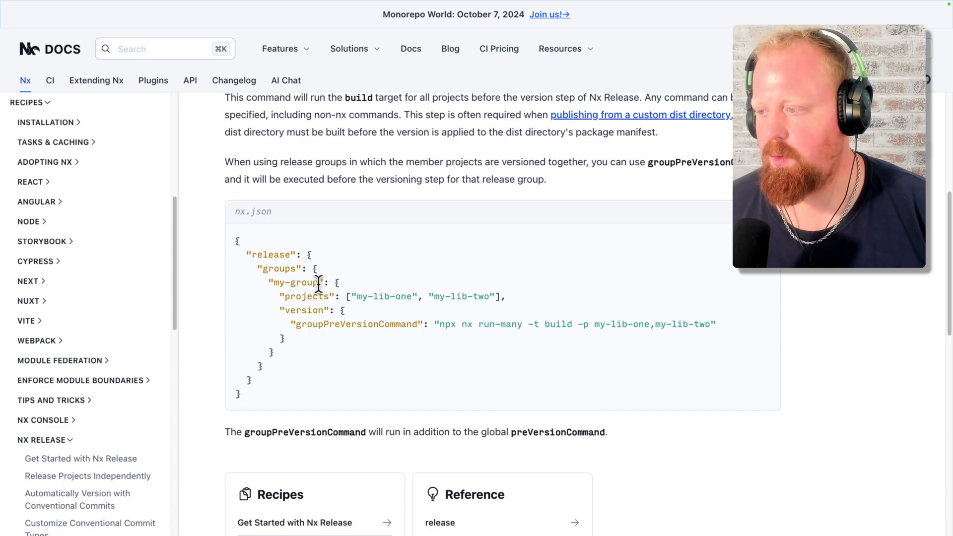
pyautogui.doubleClick(296, 281)
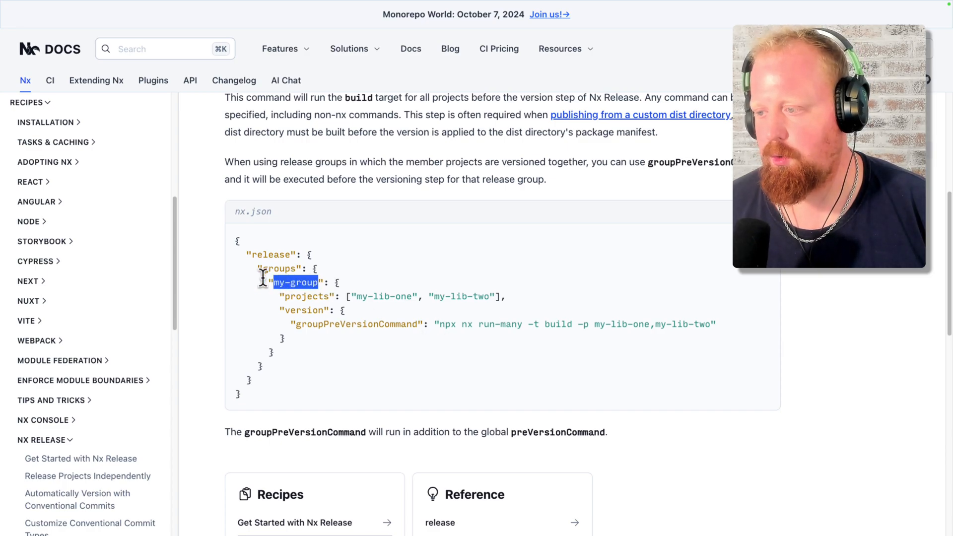
pyautogui.doubleClick(269, 254)
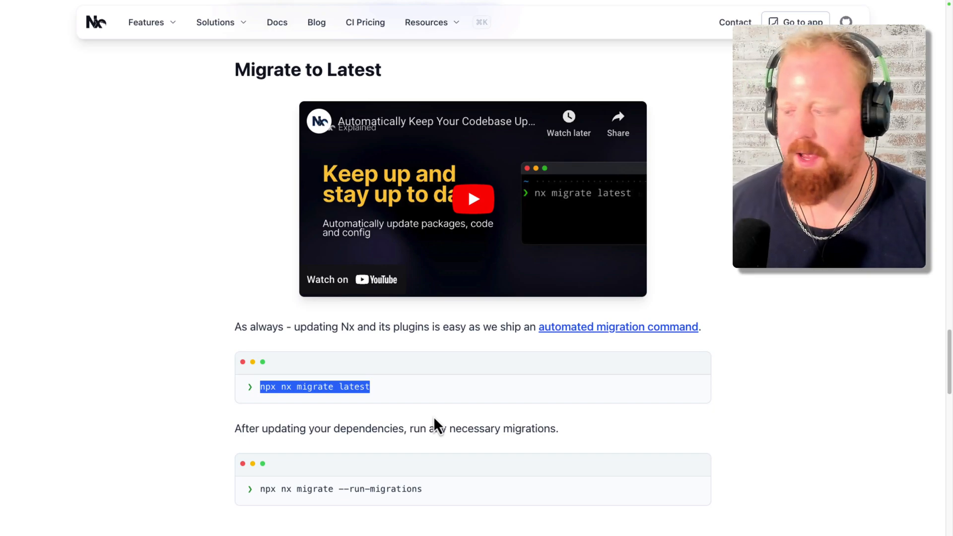
# Scroll past Migrate to Latest to the Round 2 speakers section and reach the Monorepo World link.
pyautogui.scroll(-3)
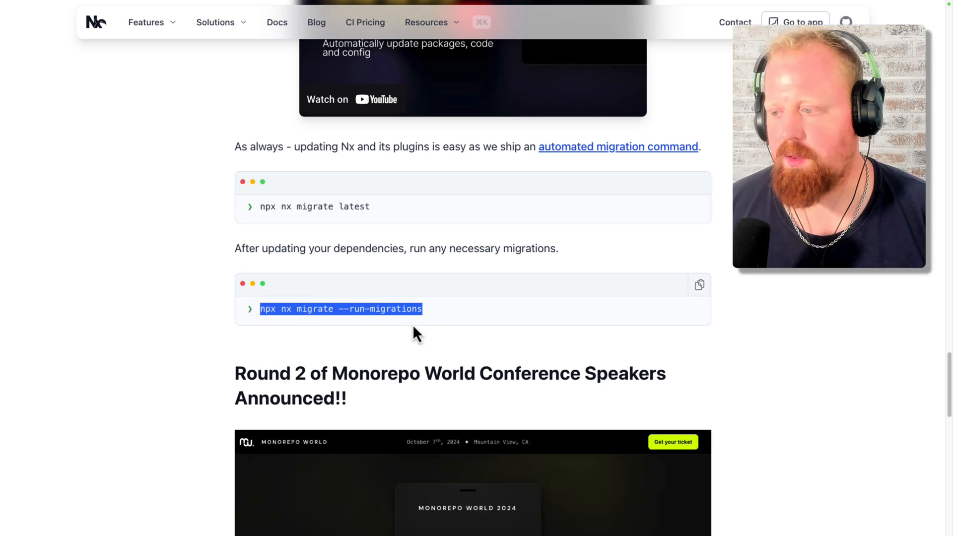
pyautogui.moveTo(365, 325)
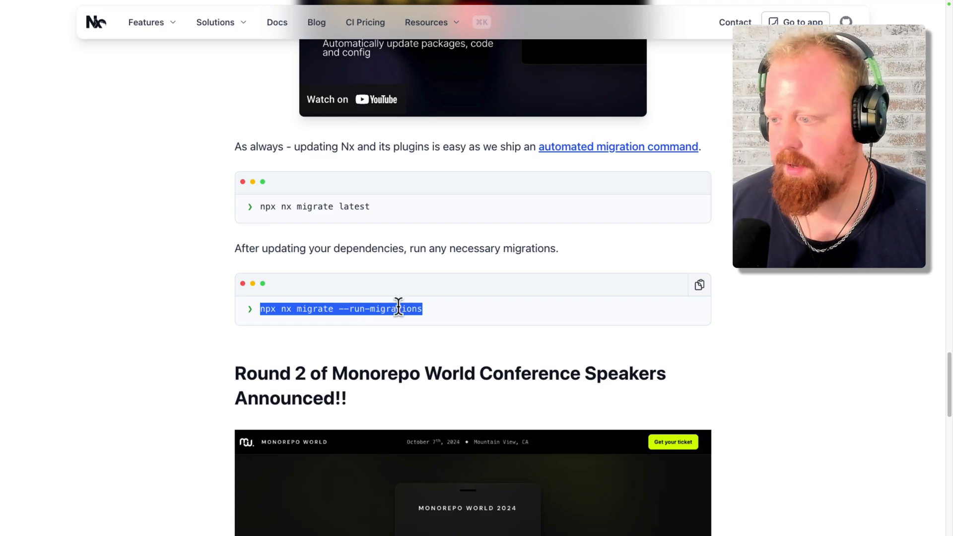
pyautogui.scroll(-3)
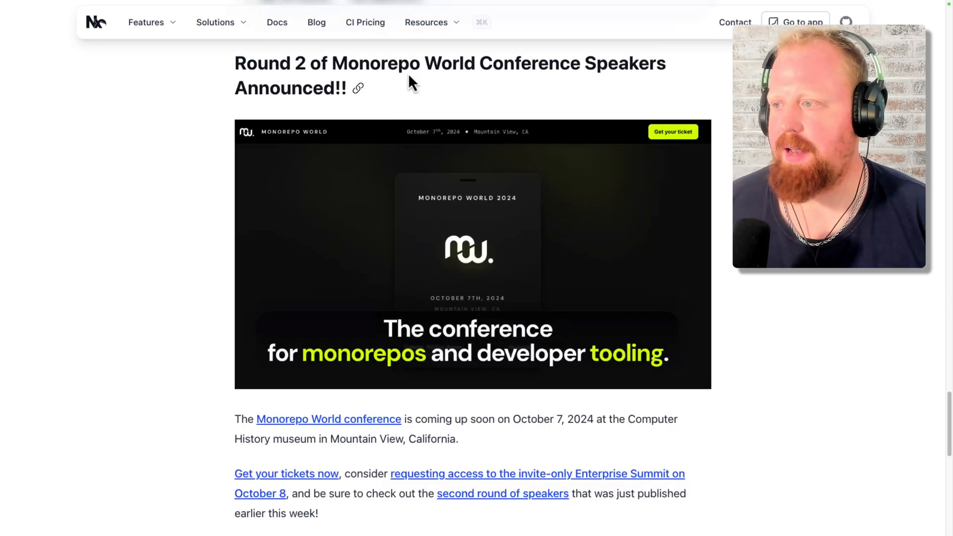
pyautogui.moveTo(310, 64); pyautogui.dragTo(344, 88)
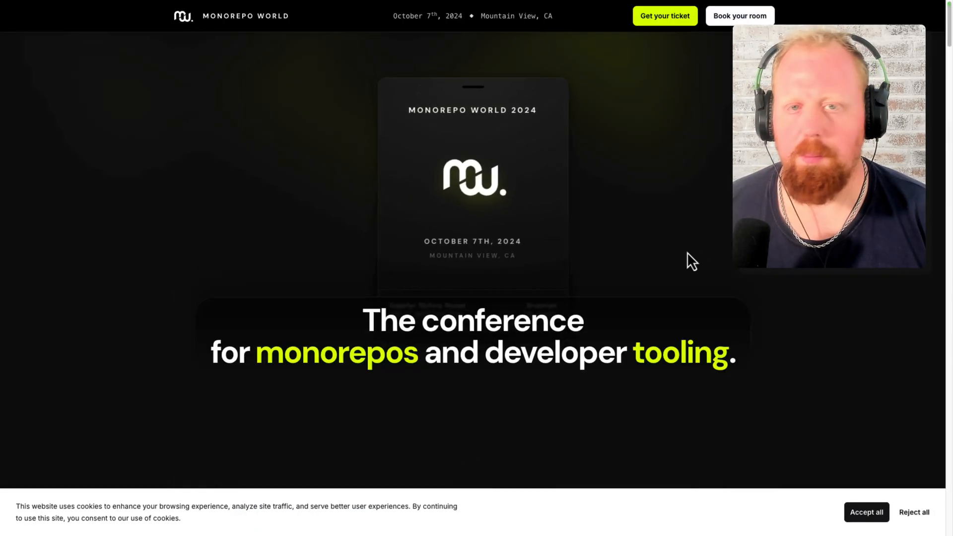
# Scroll down the Monorepo World conference site to the speakers grid.
pyautogui.scroll(-3)
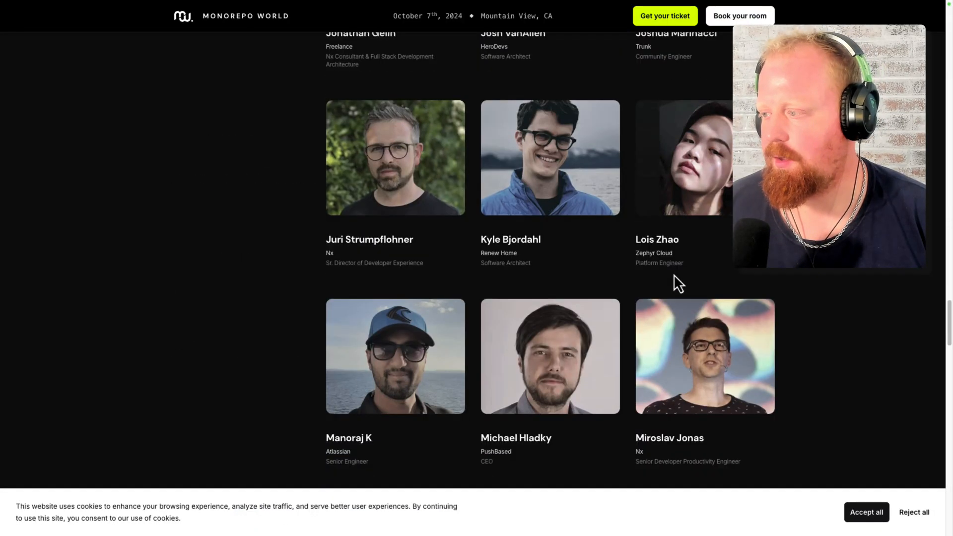
pyautogui.scroll(-3)
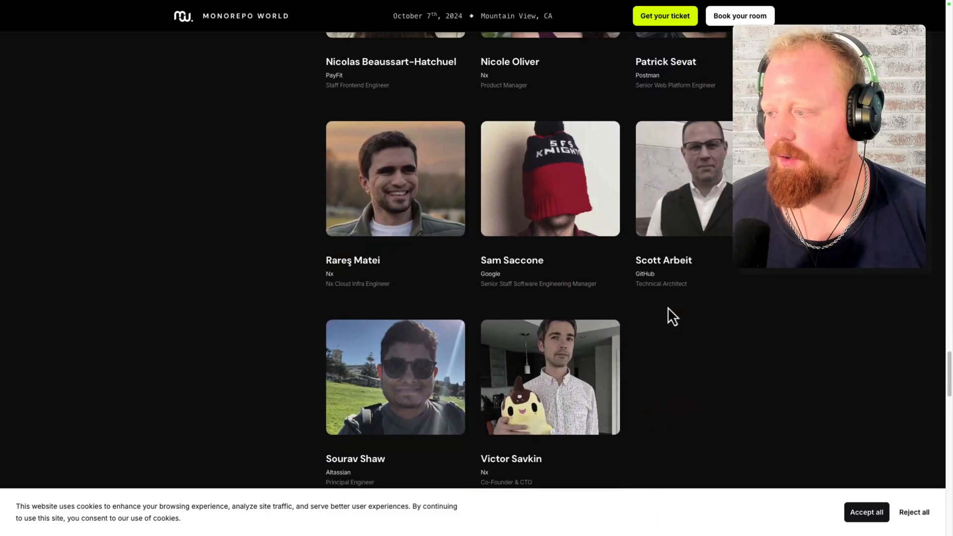